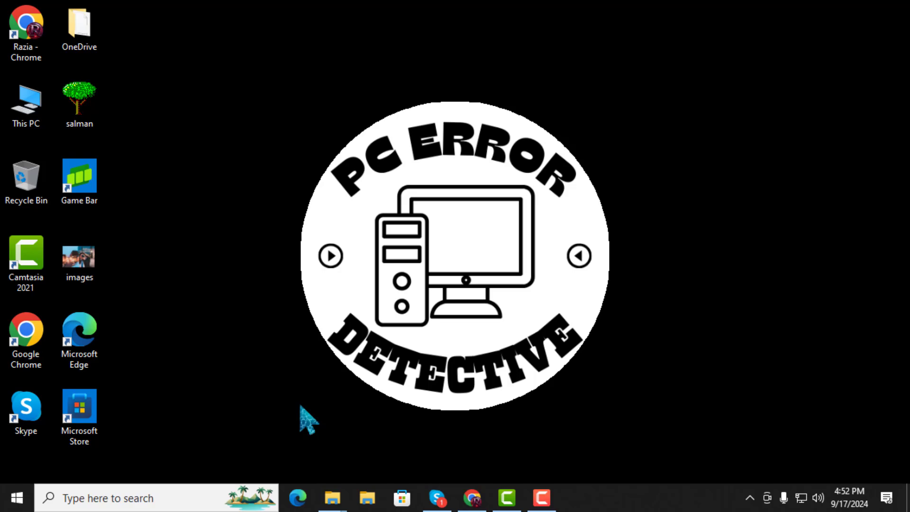
{"action": "mouse_move", "coordinate": [288, 421]}
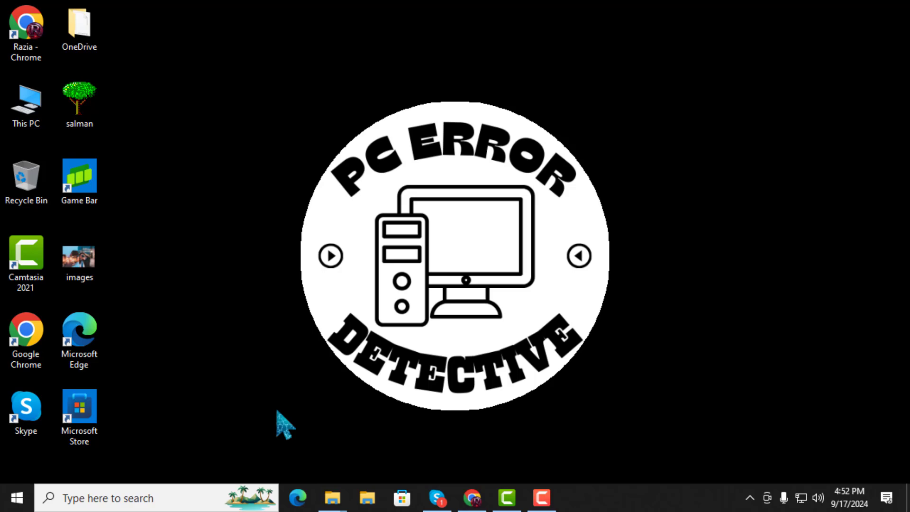
{"action": "mouse_move", "coordinate": [278, 424]}
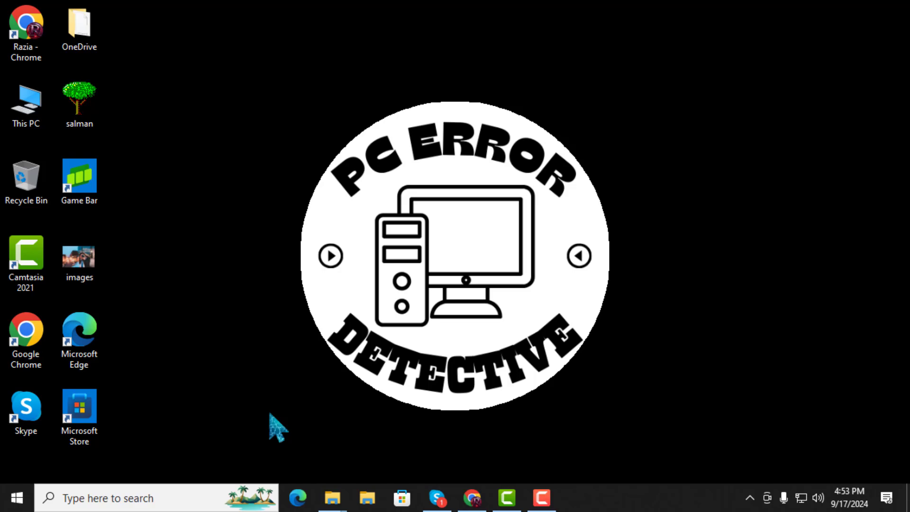
{"action": "mouse_move", "coordinate": [273, 430]}
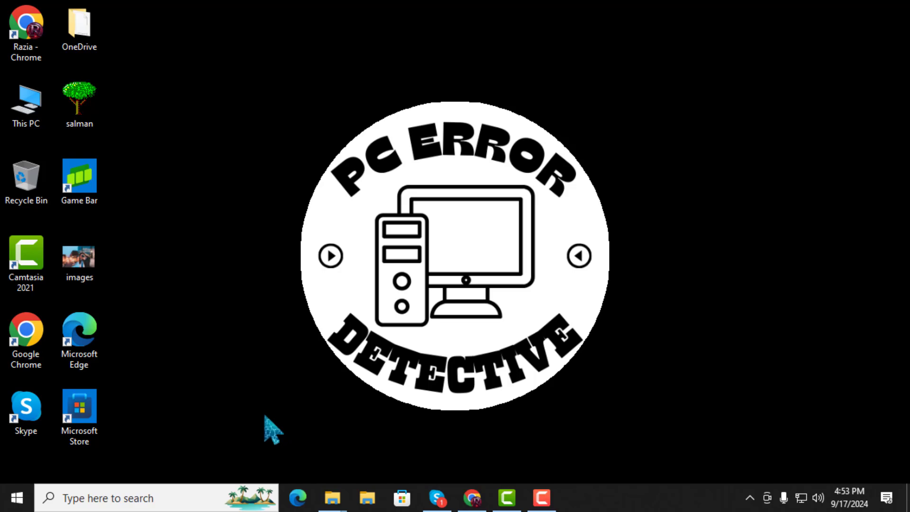
{"action": "mouse_move", "coordinate": [266, 432]}
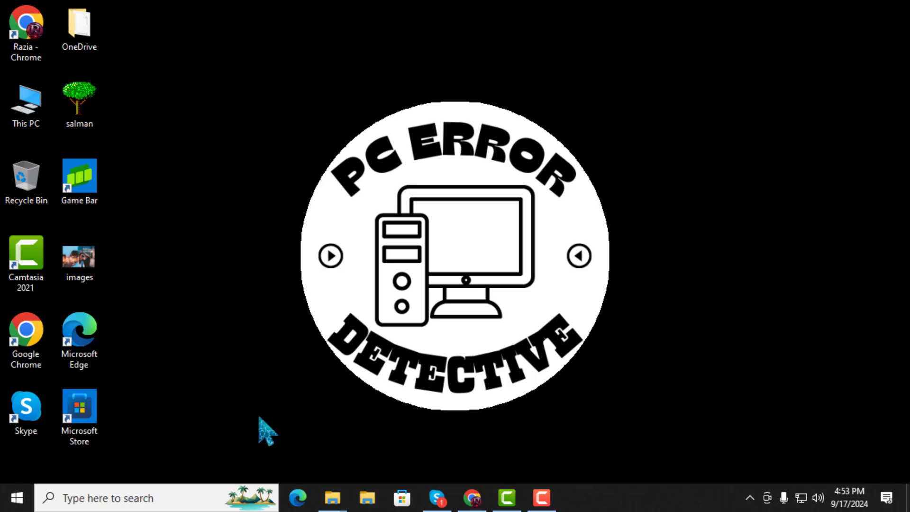
{"action": "mouse_move", "coordinate": [189, 443]}
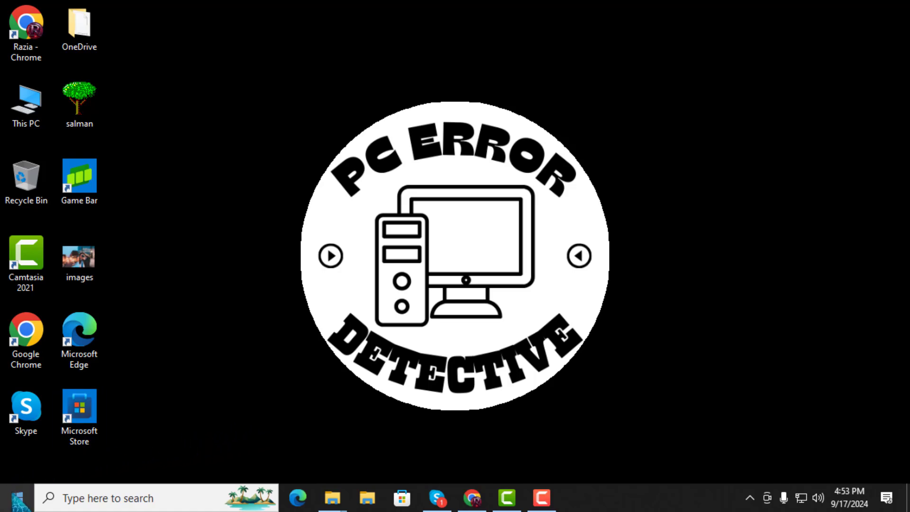
- Launch Windows Settings from the Start shortcuts and enter the Personalization section
{"action": "right_click", "coordinate": [14, 497]}
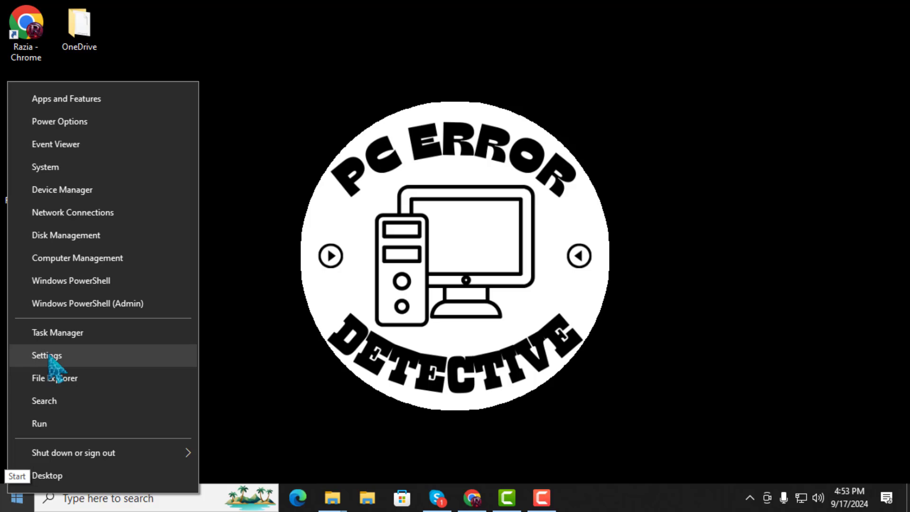
{"action": "left_click", "coordinate": [47, 354]}
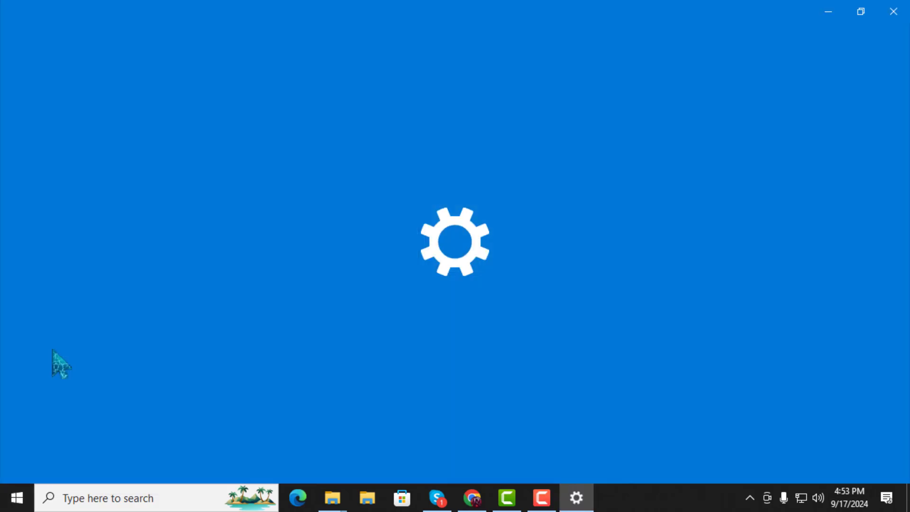
{"action": "left_click", "coordinate": [575, 498]}
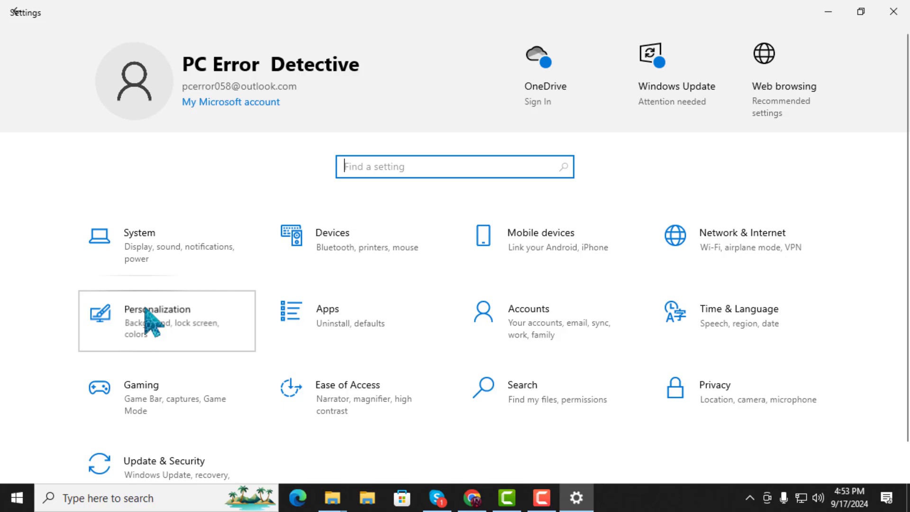
{"action": "left_click", "coordinate": [158, 309]}
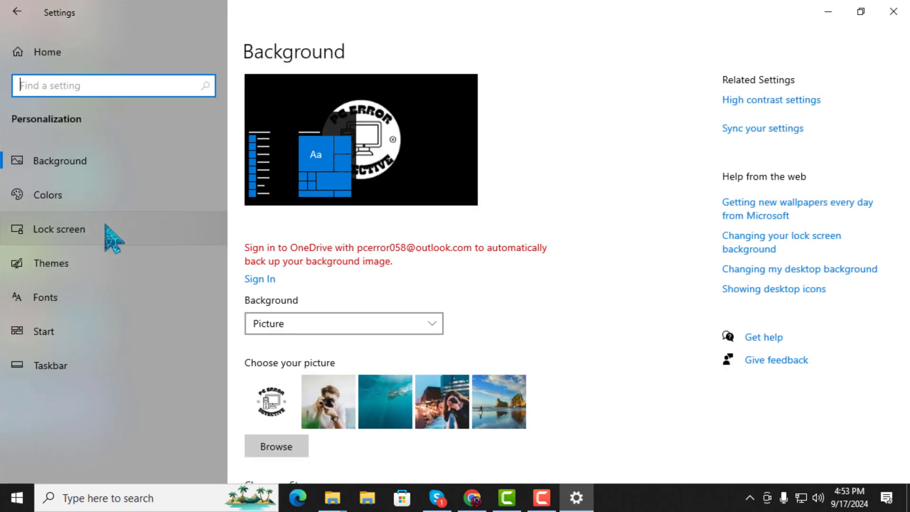
{"action": "mouse_move", "coordinate": [125, 250]}
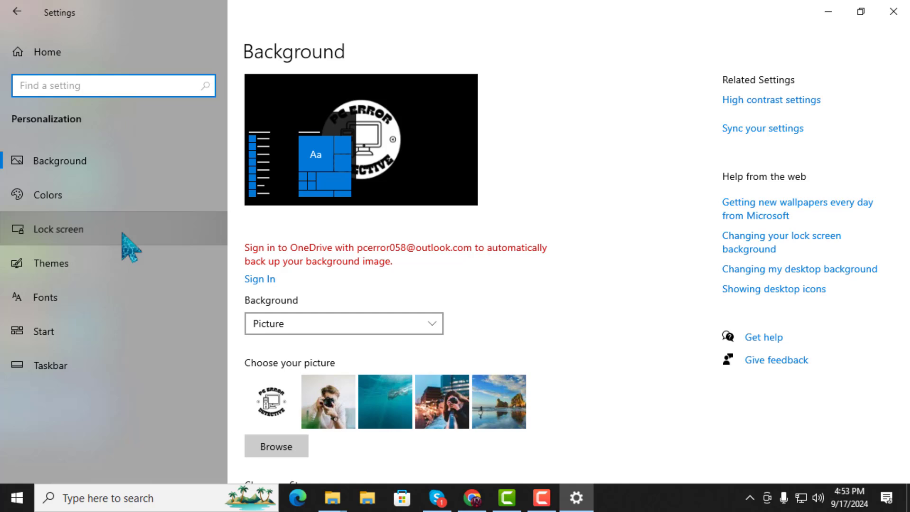
- Switch to the Lock screen page from the Personalization sidebar
{"action": "left_click", "coordinate": [58, 229]}
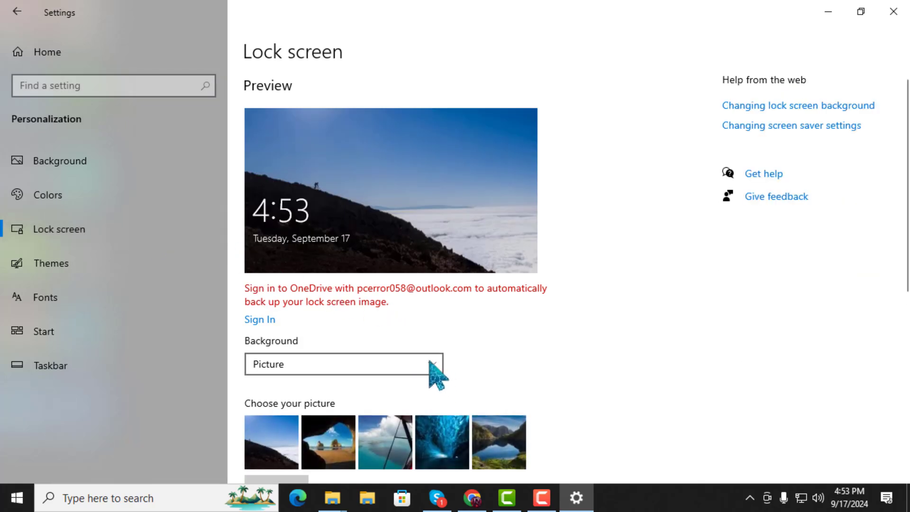
- Set the lock screen background type to Picture
{"action": "left_click", "coordinate": [343, 363]}
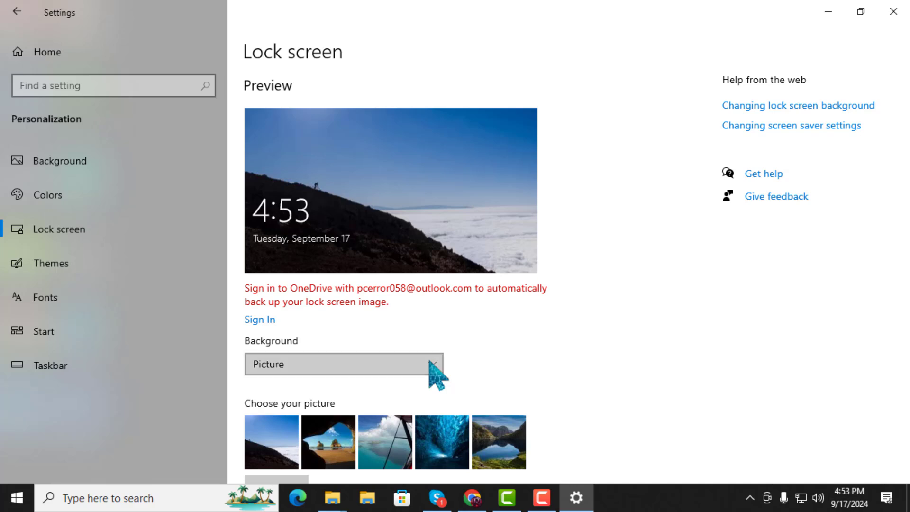
{"action": "left_click", "coordinate": [343, 363]}
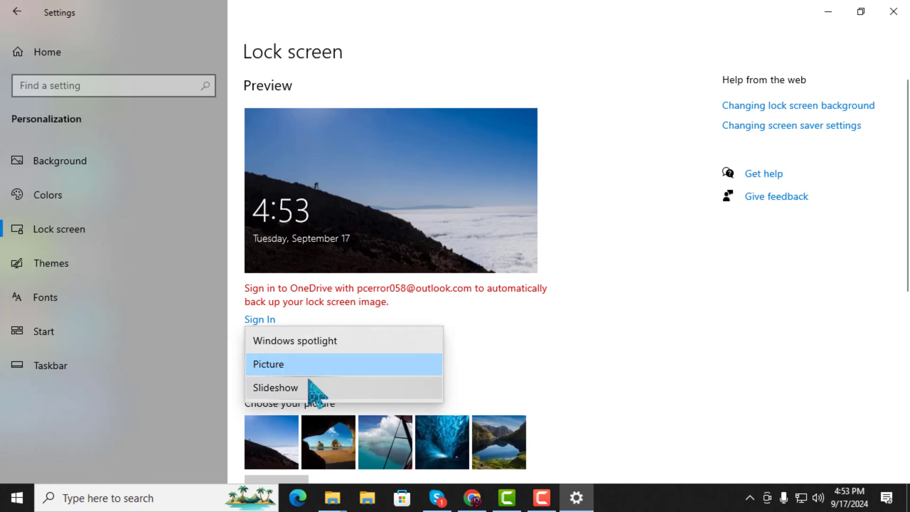
{"action": "left_click", "coordinate": [268, 364]}
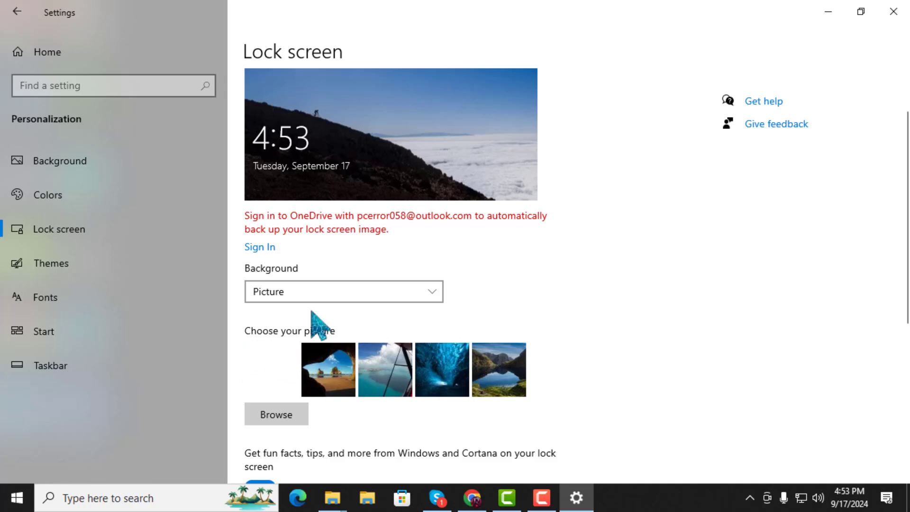
- Turn off 'Get fun facts, tips, and more from Windows and Cortana' on the lock screen
{"action": "scroll", "scroll_direction": "down", "scroll_amount": 3}
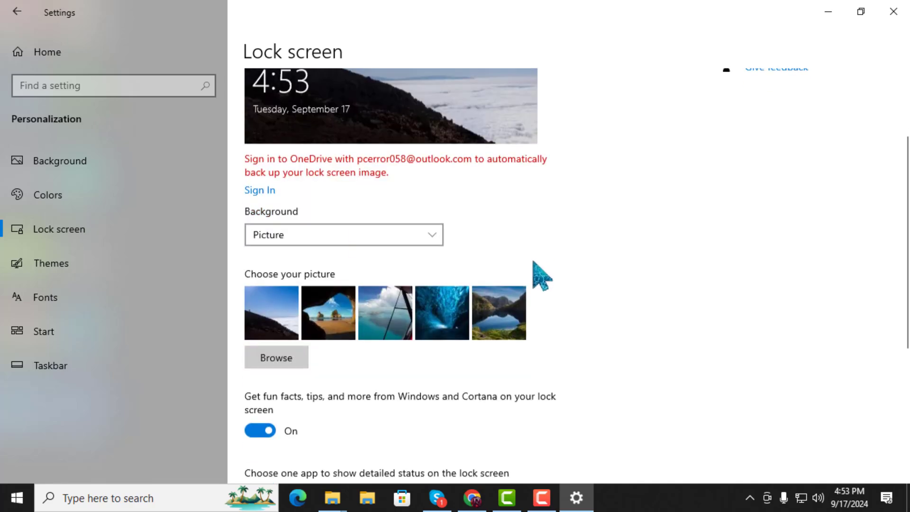
{"action": "scroll", "scroll_direction": "down", "scroll_amount": 3}
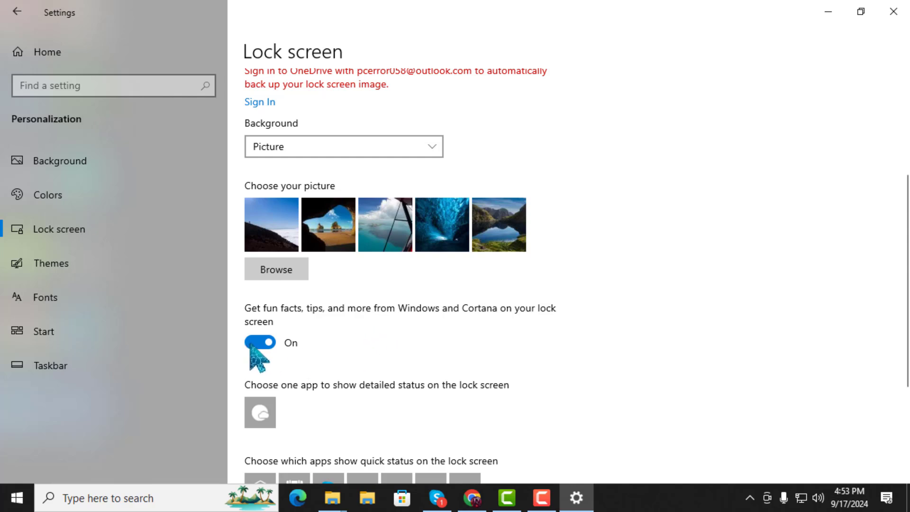
{"action": "left_click", "coordinate": [260, 342]}
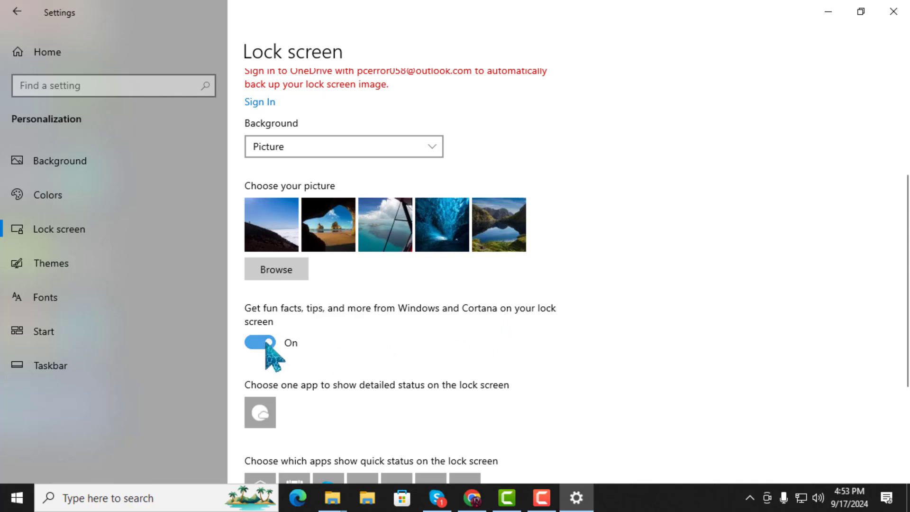
{"action": "left_click", "coordinate": [260, 342]}
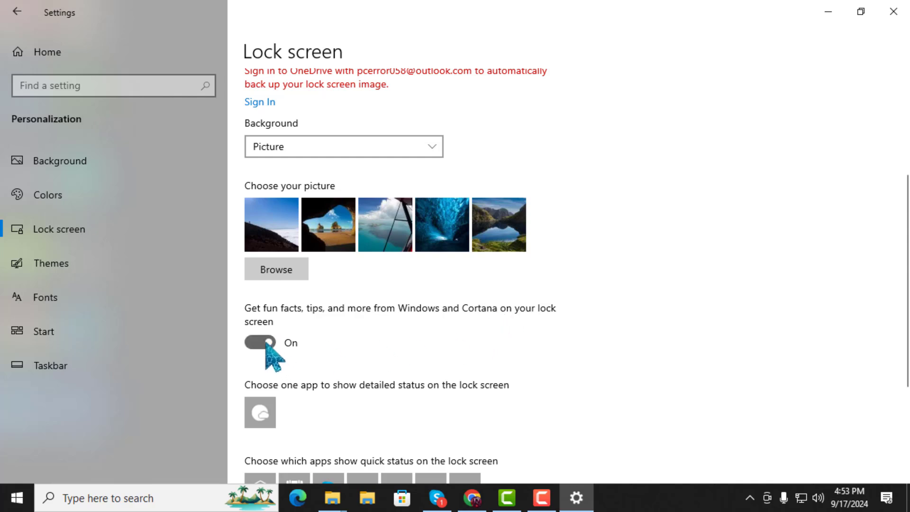
{"action": "left_click", "coordinate": [258, 342]}
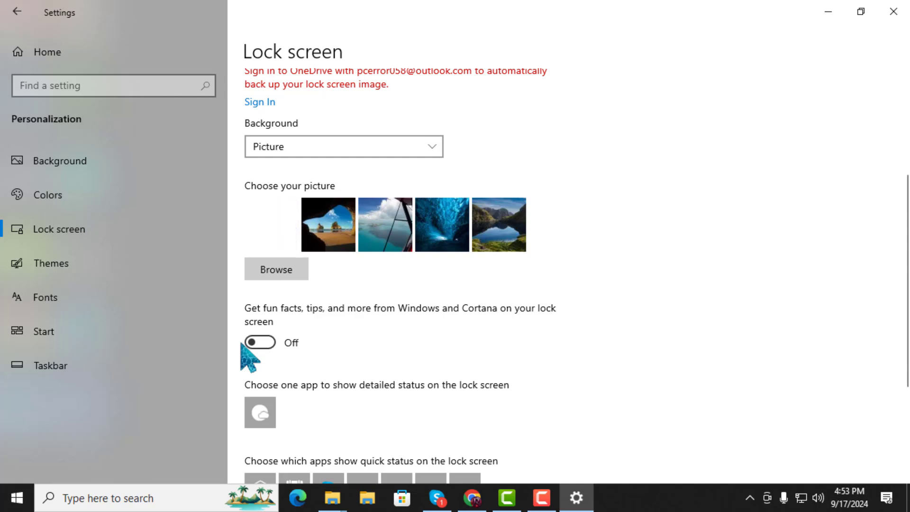